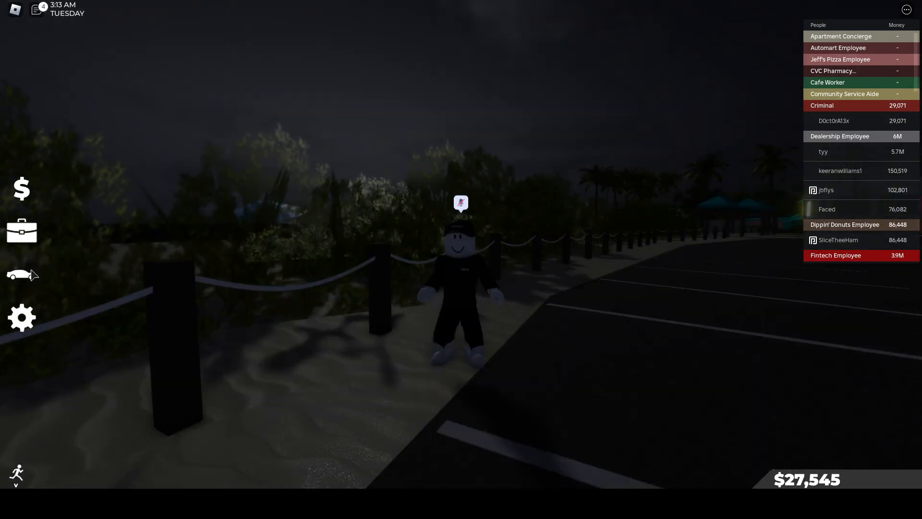
Open the Garage menu from the left sidebar car icon, showing 0/50 vehicles.
{"action": "left_click", "coordinate": [21, 275]}
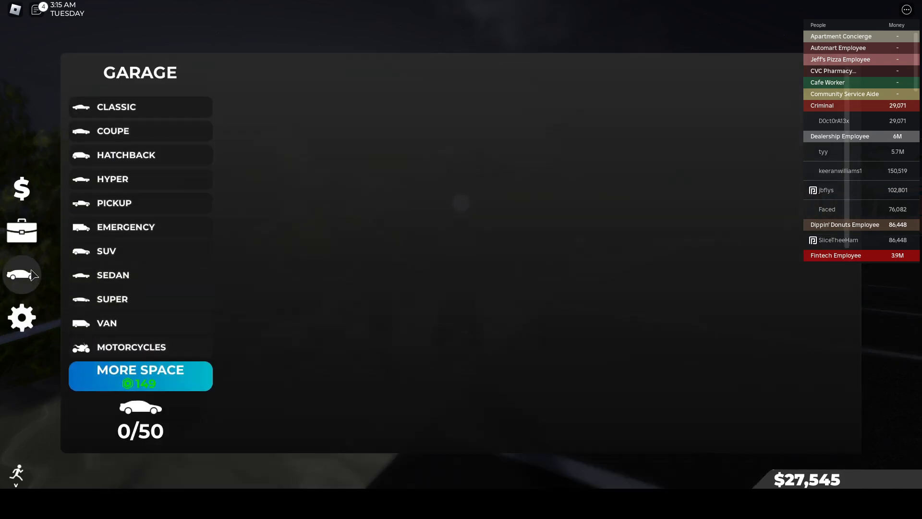